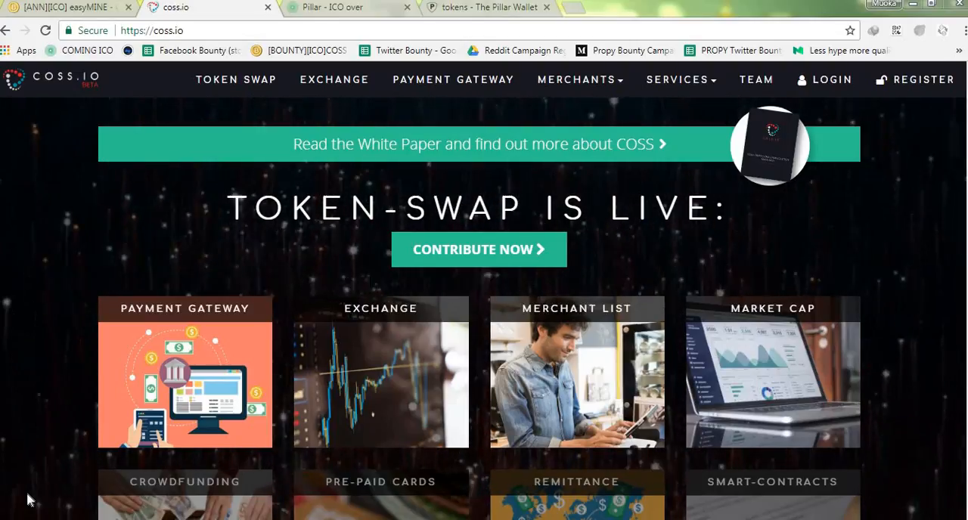
{"action": "mouse_move", "coordinate": [19, 469]}
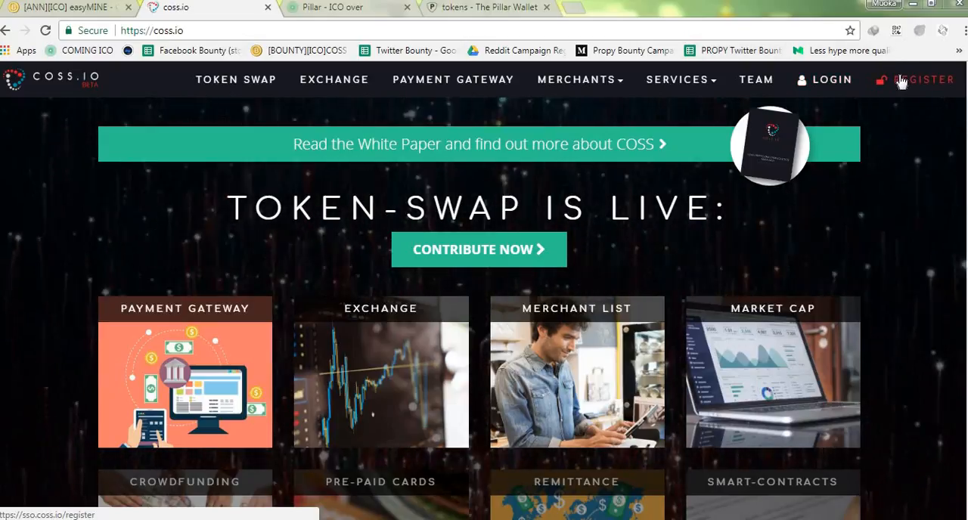
- Open the COSS.io REGISTER page and scroll through the empty sign-up form
{"action": "left_click", "coordinate": [924, 79]}
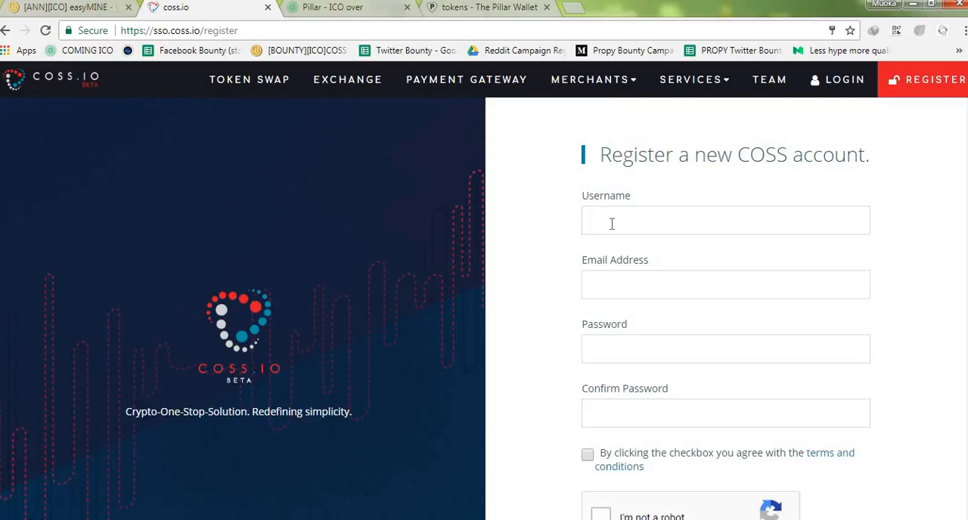
{"action": "mouse_move", "coordinate": [633, 390]}
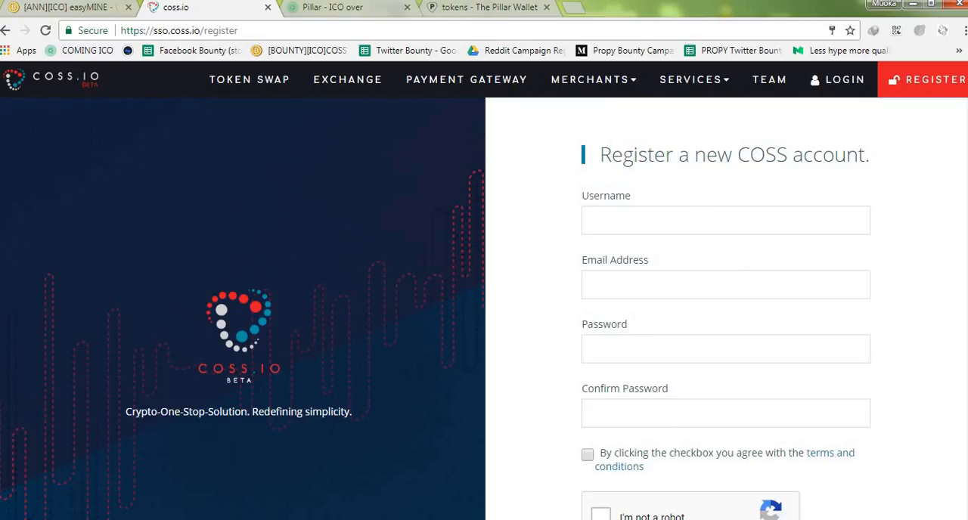
{"action": "scroll", "scroll_direction": "down", "scroll_amount": 3}
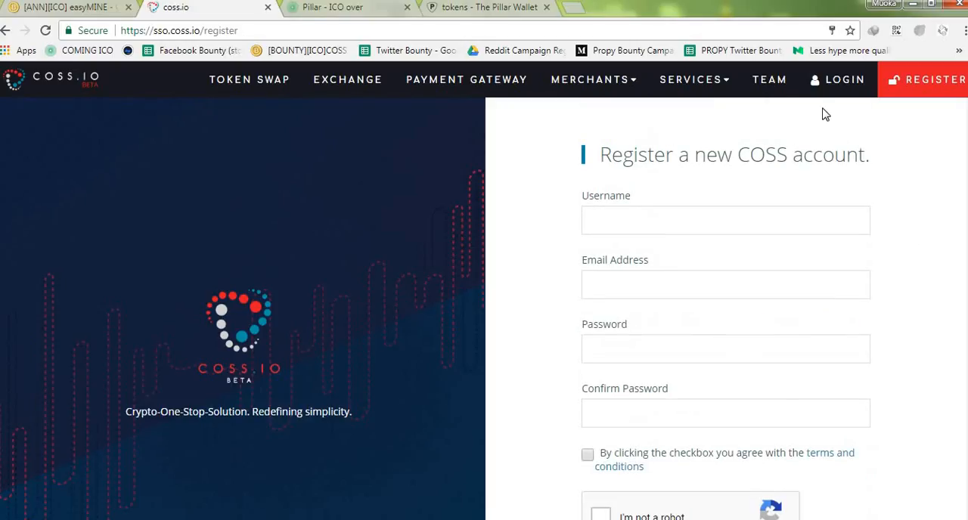
- Log in to the existing COSS account after passing the reCAPTCHA check
{"action": "left_click", "coordinate": [837, 79]}
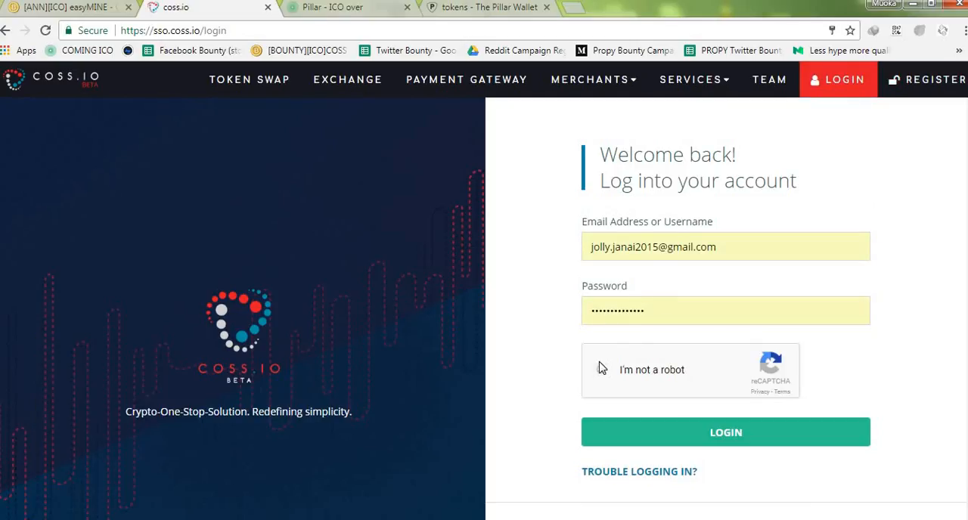
{"action": "left_click", "coordinate": [603, 370]}
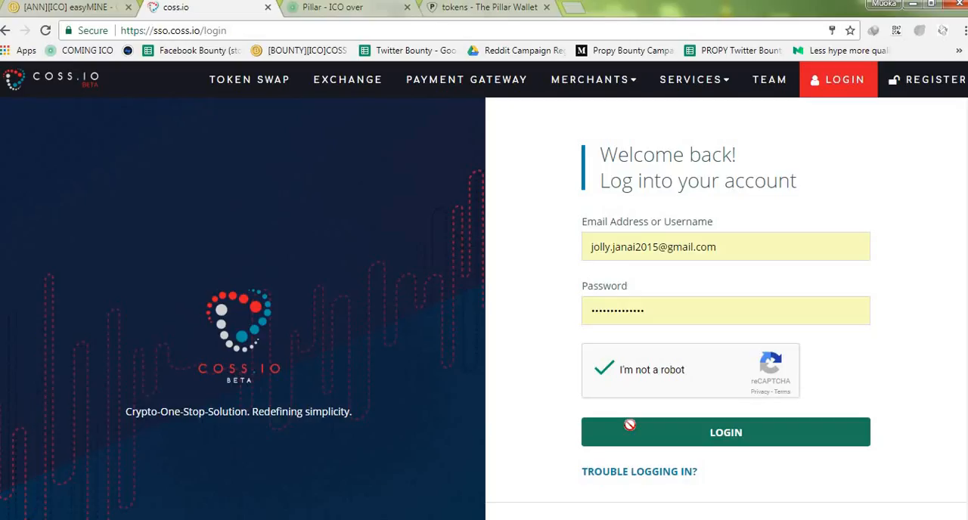
{"action": "left_click", "coordinate": [725, 432]}
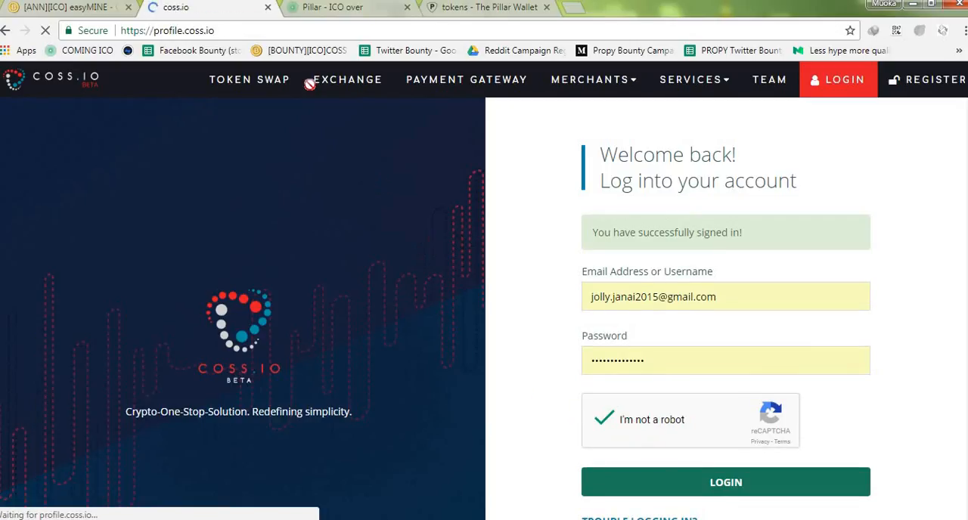
{"action": "left_click", "coordinate": [725, 482]}
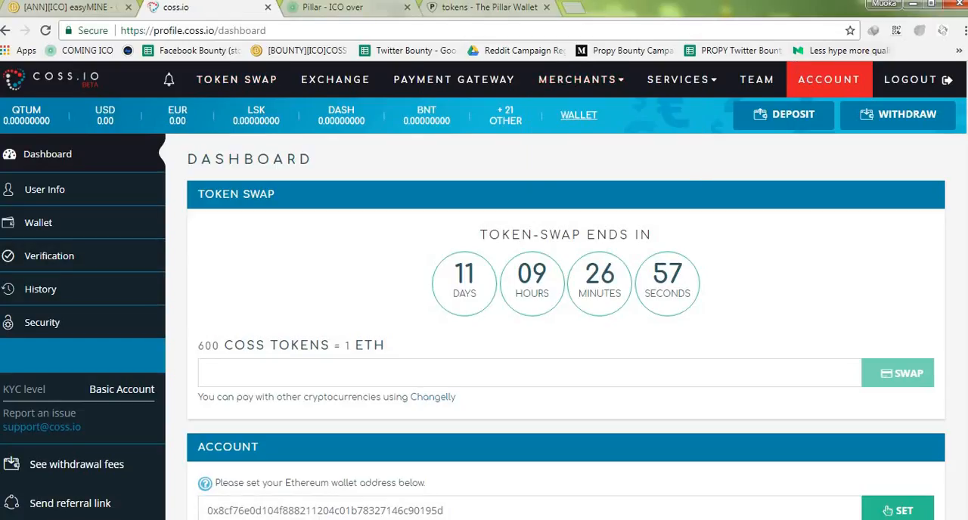
{"action": "scroll", "scroll_direction": "down", "scroll_amount": 3}
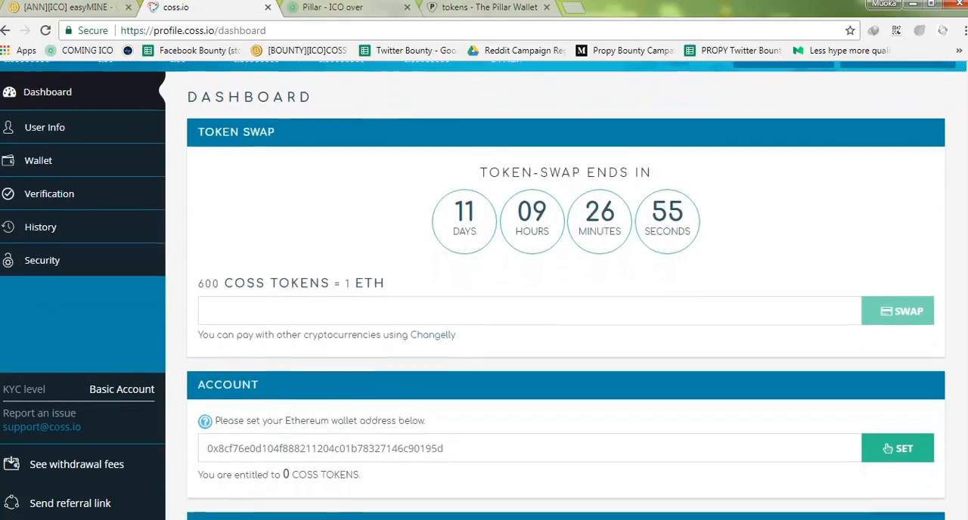
{"action": "scroll", "scroll_direction": "down", "scroll_amount": 3}
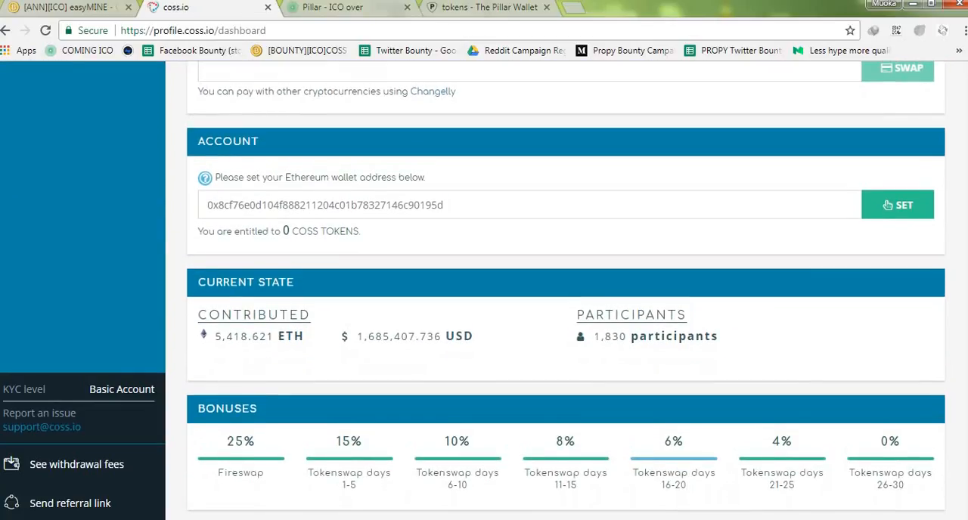
{"action": "scroll", "scroll_direction": "down", "scroll_amount": 3}
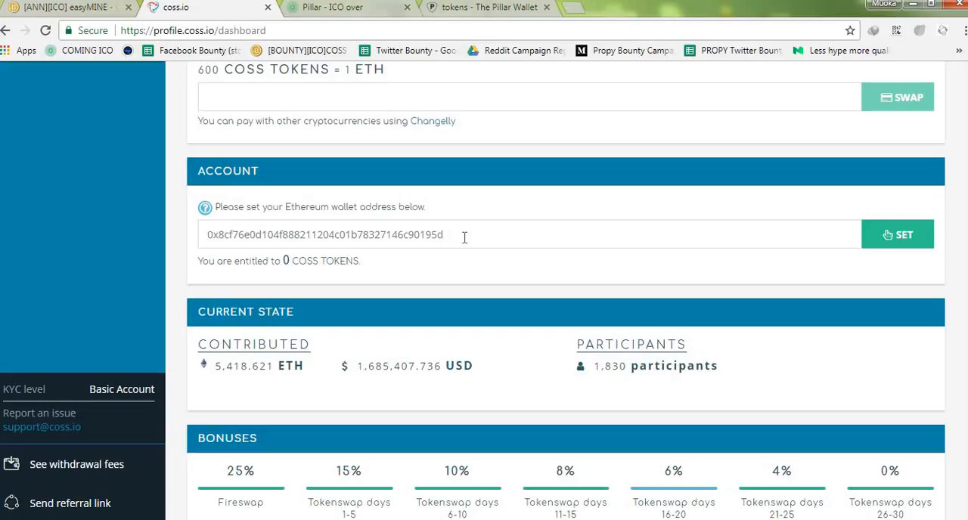
{"action": "mouse_move", "coordinate": [828, 296]}
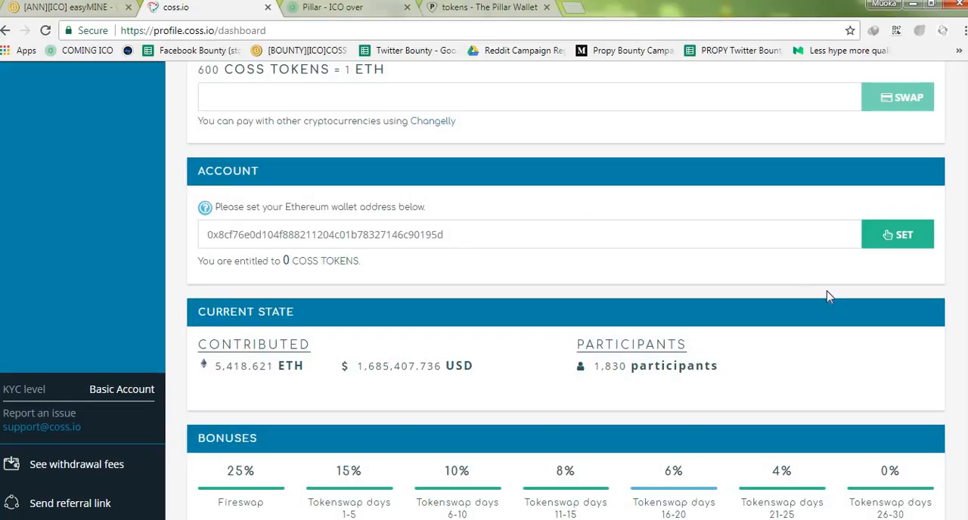
{"action": "mouse_move", "coordinate": [828, 296]}
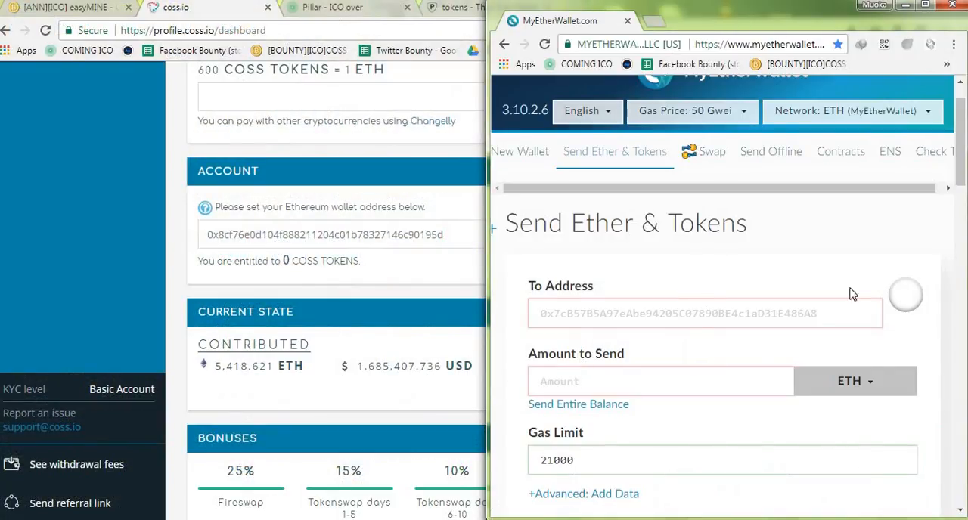
{"action": "mouse_move", "coordinate": [444, 255]}
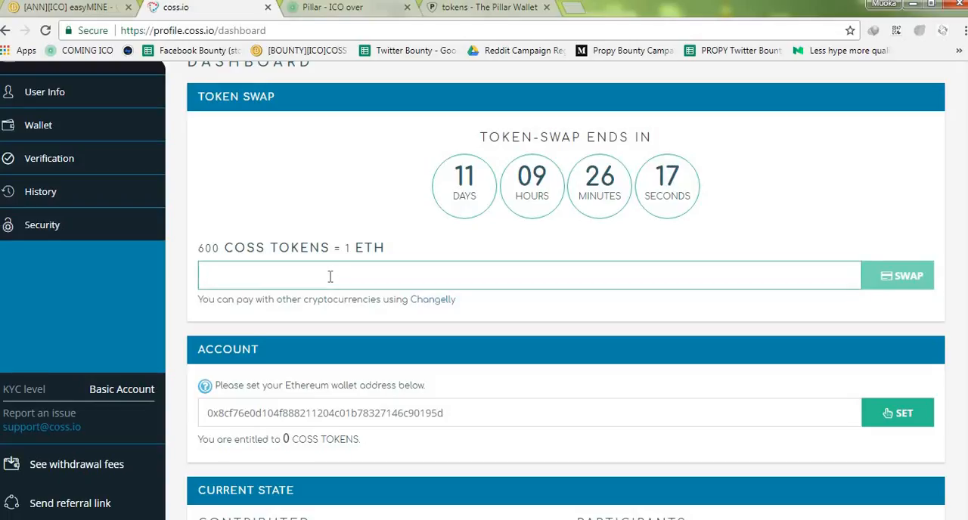
- Swap 0.5 ETH, accept the Token Swap Agreement and submit to get payment instructions
{"action": "type", "text": "0.5"}
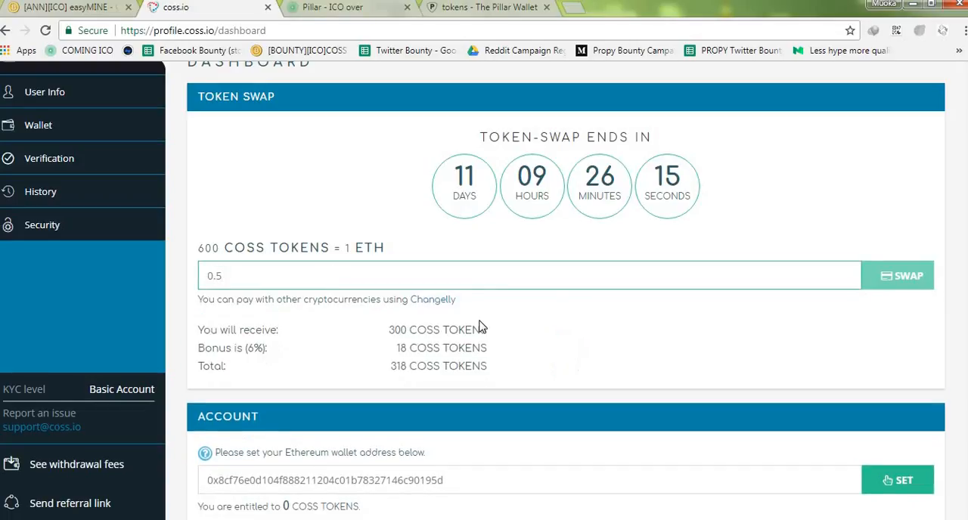
{"action": "mouse_move", "coordinate": [888, 303]}
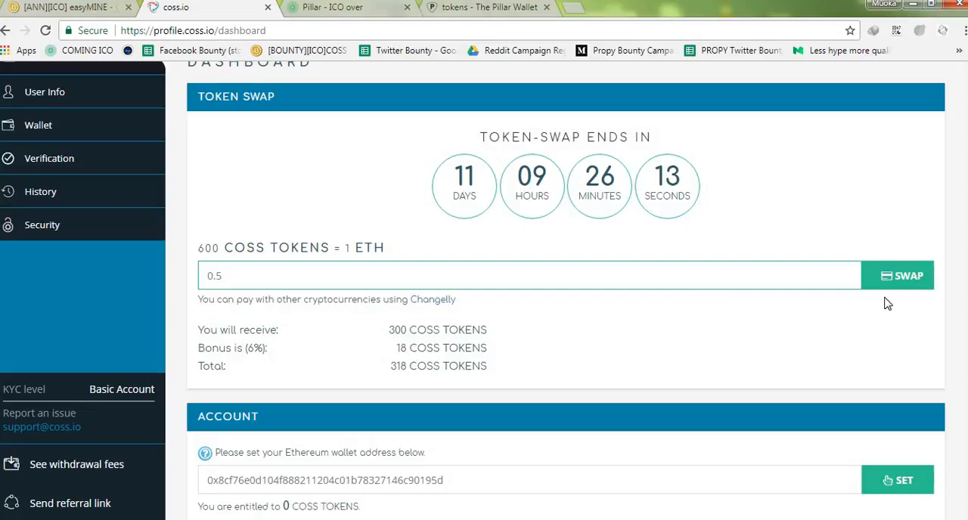
{"action": "left_click", "coordinate": [897, 275]}
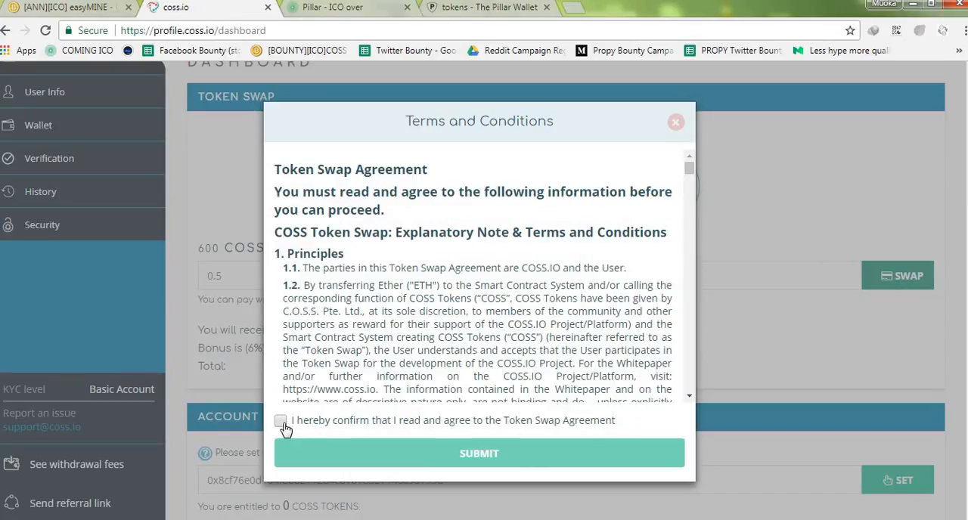
{"action": "left_click", "coordinate": [280, 421]}
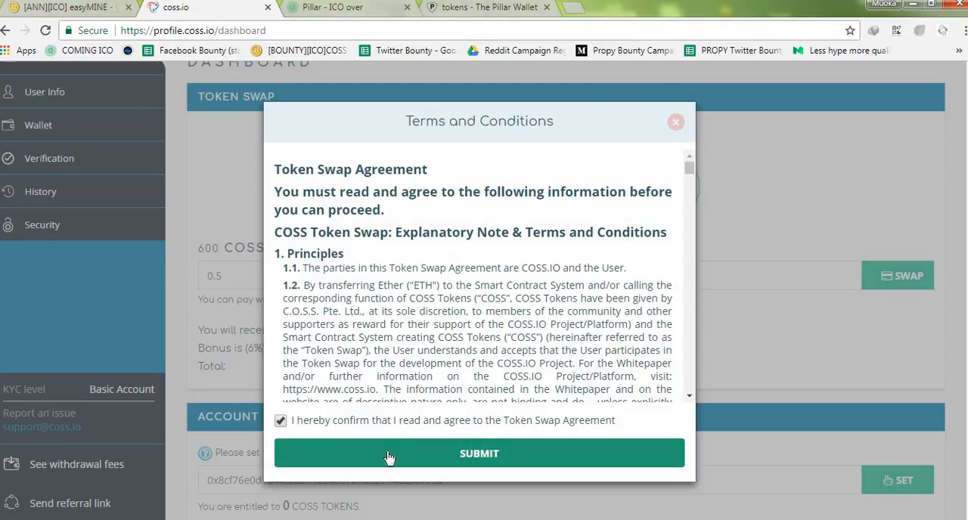
{"action": "left_click", "coordinate": [479, 453]}
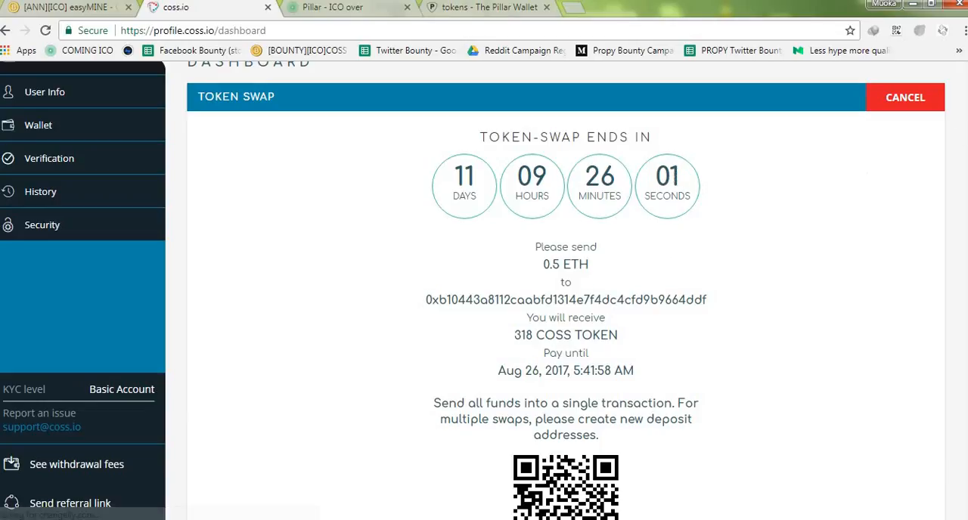
- Scroll down to show the 0.5 ETH deposit address and QR code
{"action": "scroll", "scroll_direction": "down", "scroll_amount": 3}
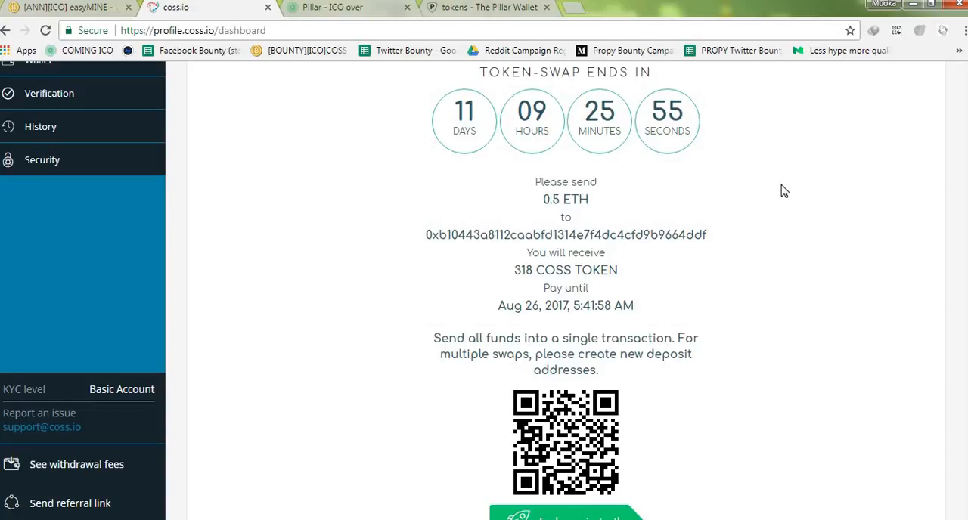
{"action": "mouse_move", "coordinate": [505, 258]}
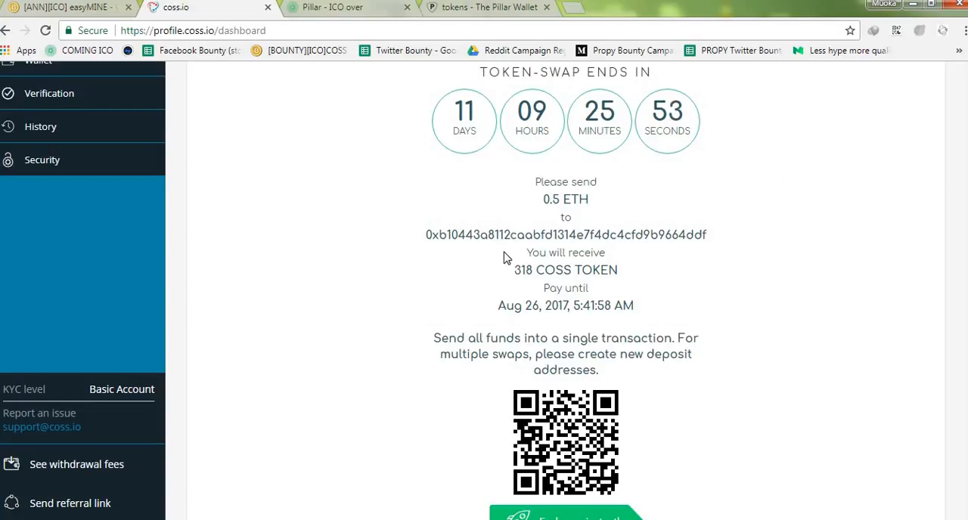
{"action": "mouse_move", "coordinate": [540, 229]}
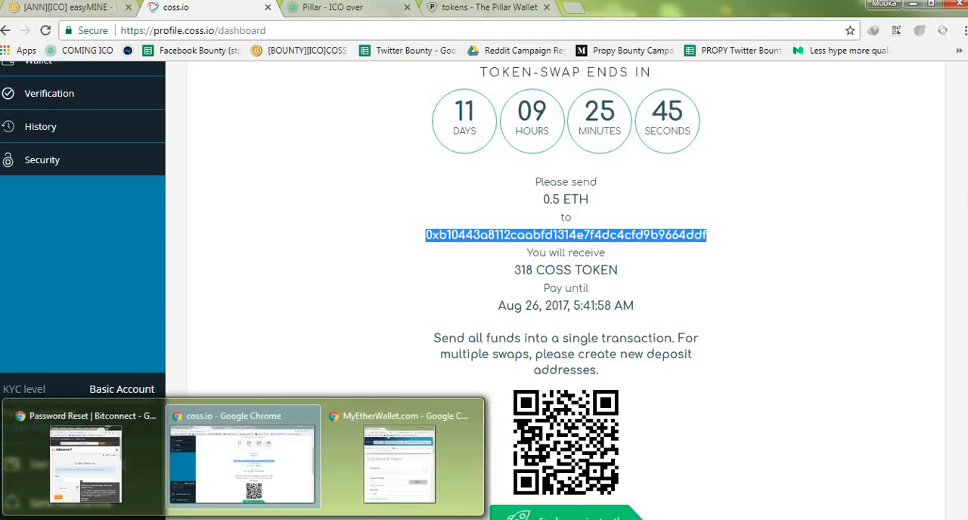
{"action": "left_click", "coordinate": [398, 457]}
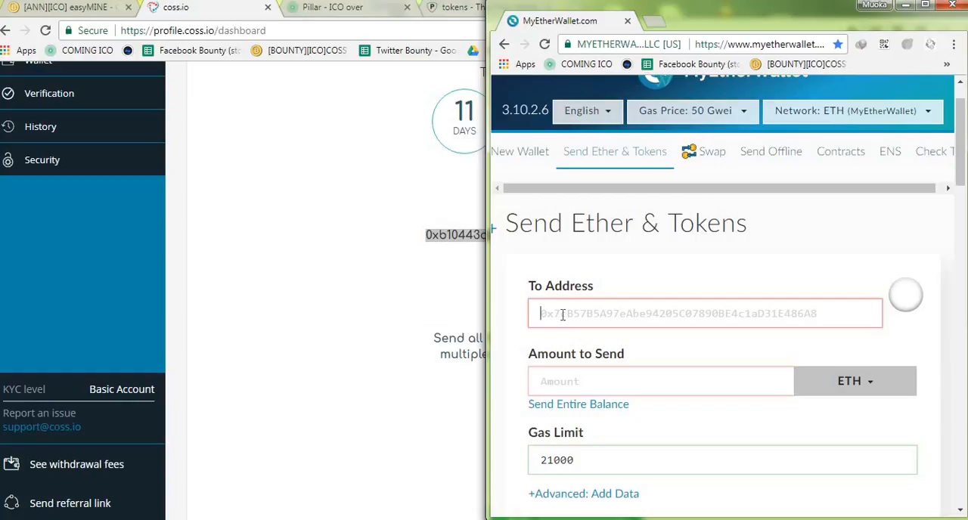
{"action": "type", "text": "0xb10443a8112caabfd1314e7f4dc4cfd9b9664ddf"}
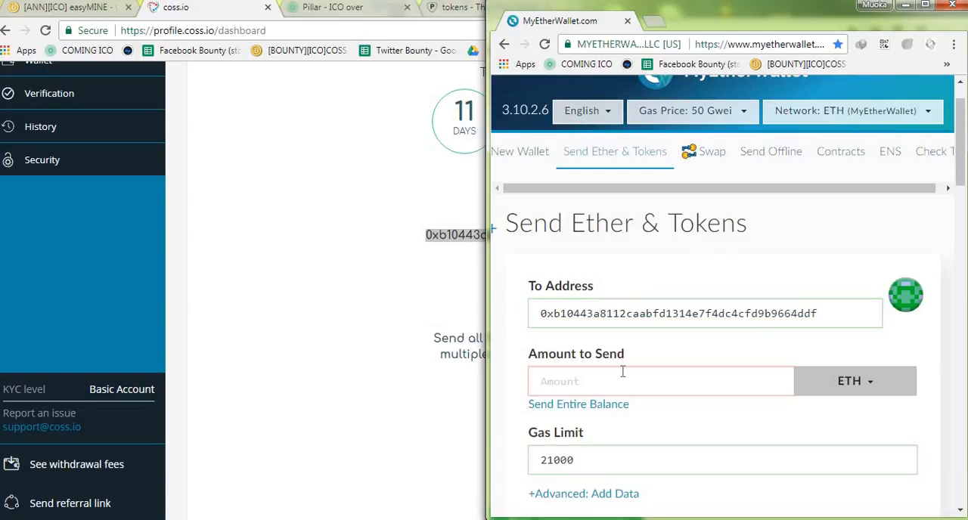
{"action": "type", "text": "0.5"}
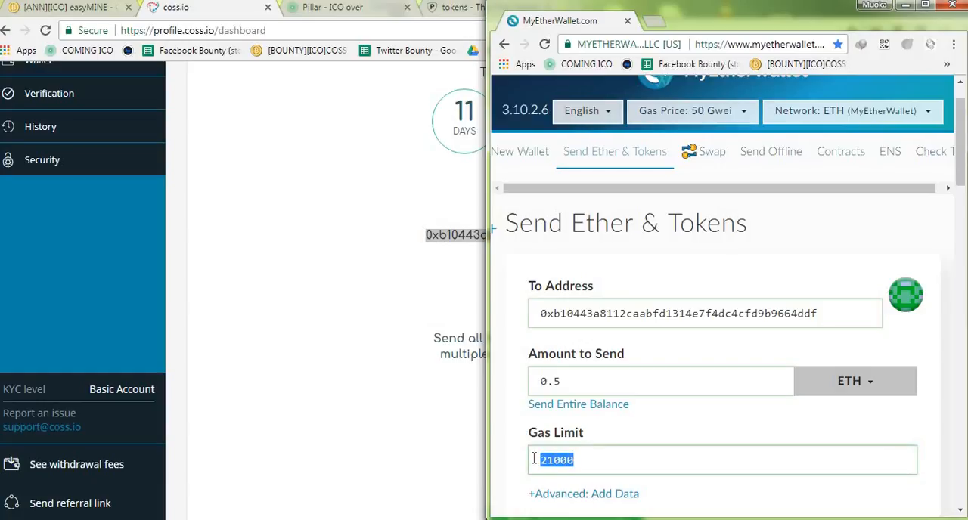
{"action": "type", "text": "20"}
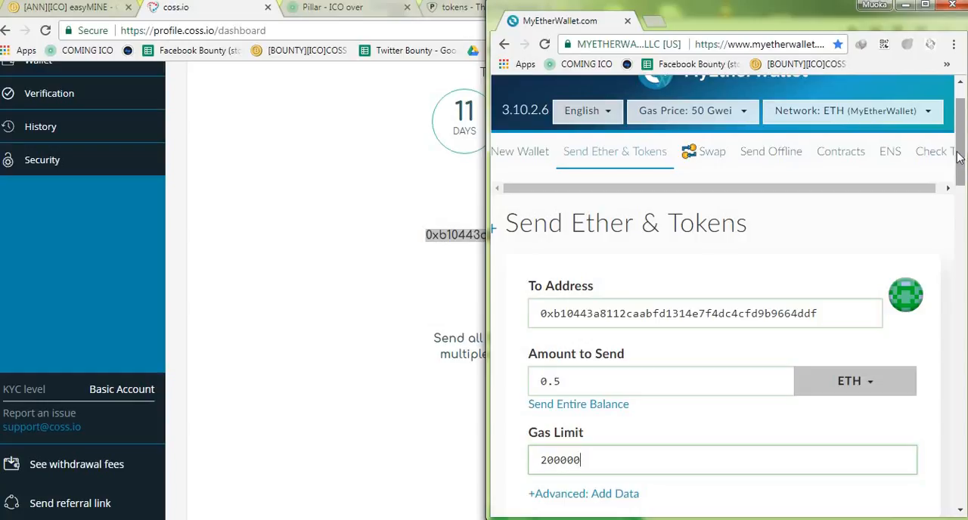
- Generate the signed 0.5 ETH transaction and choose to send it
{"action": "scroll", "scroll_direction": "down", "scroll_amount": 3}
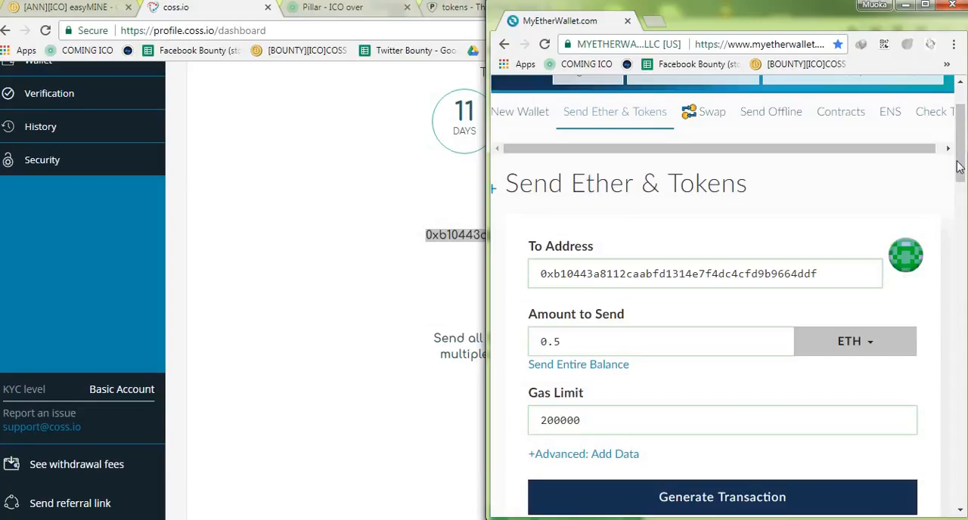
{"action": "scroll", "scroll_direction": "down", "scroll_amount": 3}
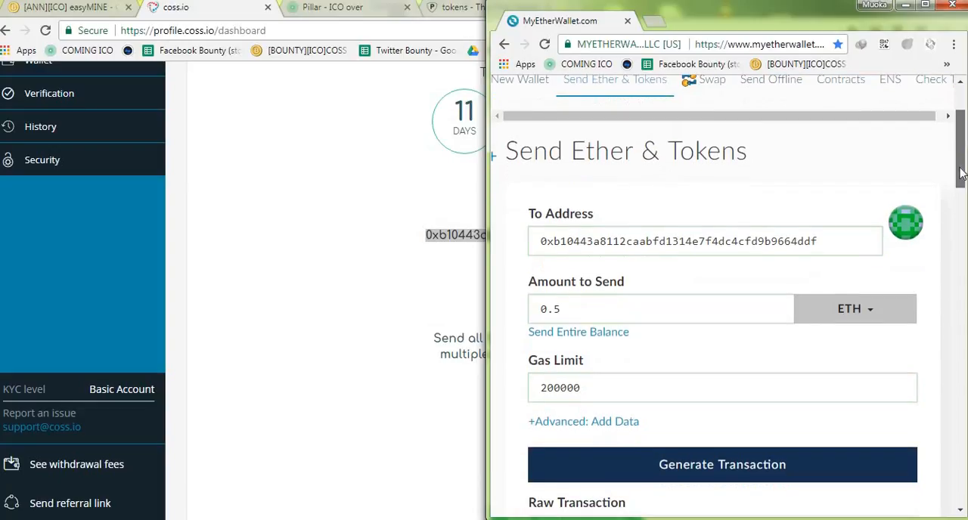
{"action": "scroll", "scroll_direction": "down", "scroll_amount": 3}
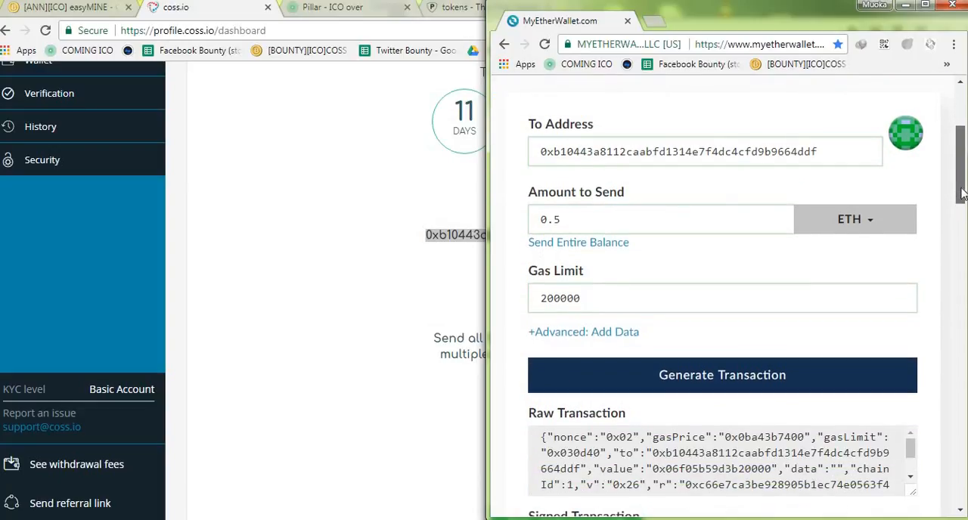
{"action": "scroll", "scroll_direction": "down", "scroll_amount": 3}
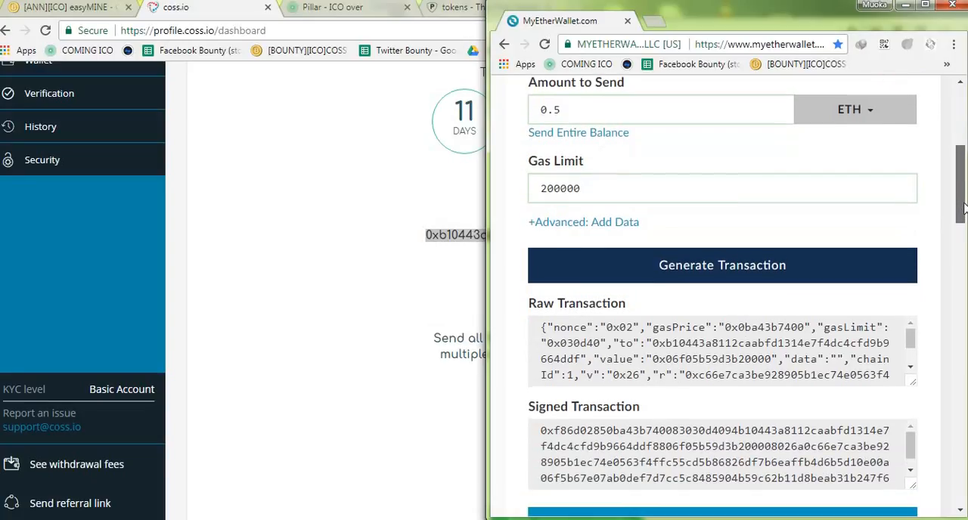
{"action": "scroll", "scroll_direction": "down", "scroll_amount": 3}
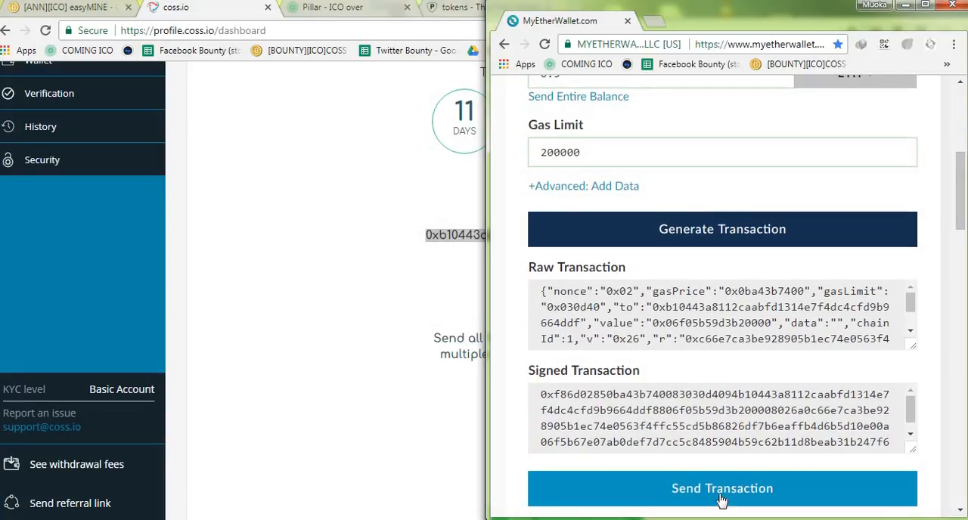
{"action": "left_click", "coordinate": [722, 487]}
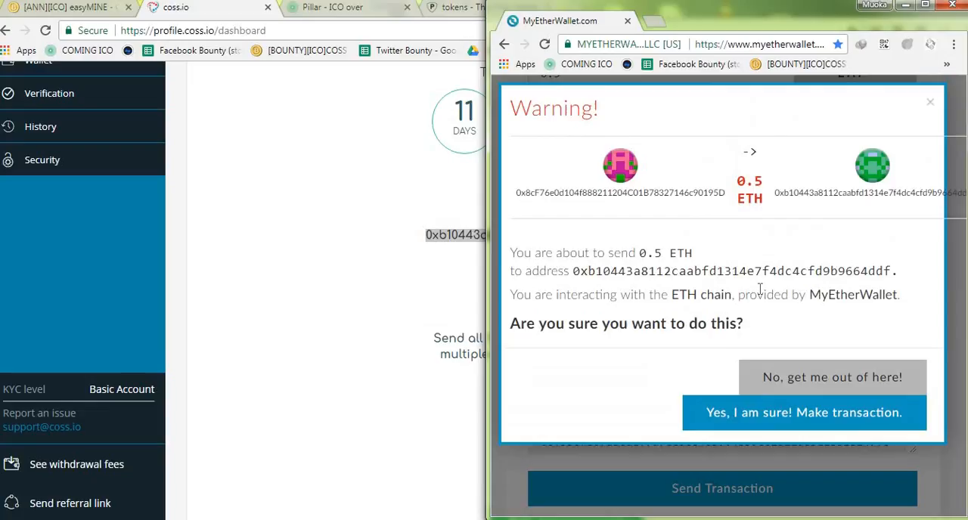
{"action": "mouse_move", "coordinate": [525, 217]}
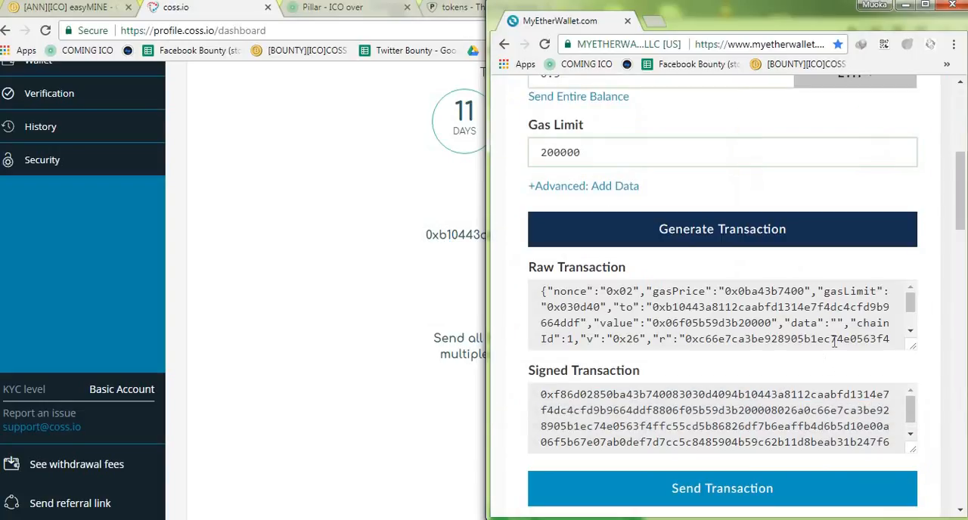
- Confirm sending, then view the pending 0.5 ETH transaction details on Etherscan
{"action": "left_click", "coordinate": [721, 488]}
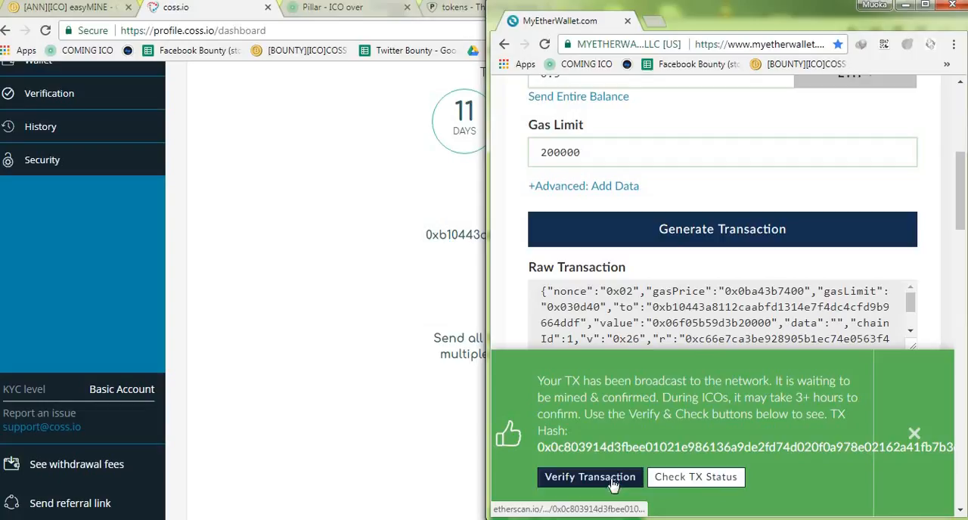
{"action": "left_click", "coordinate": [589, 476]}
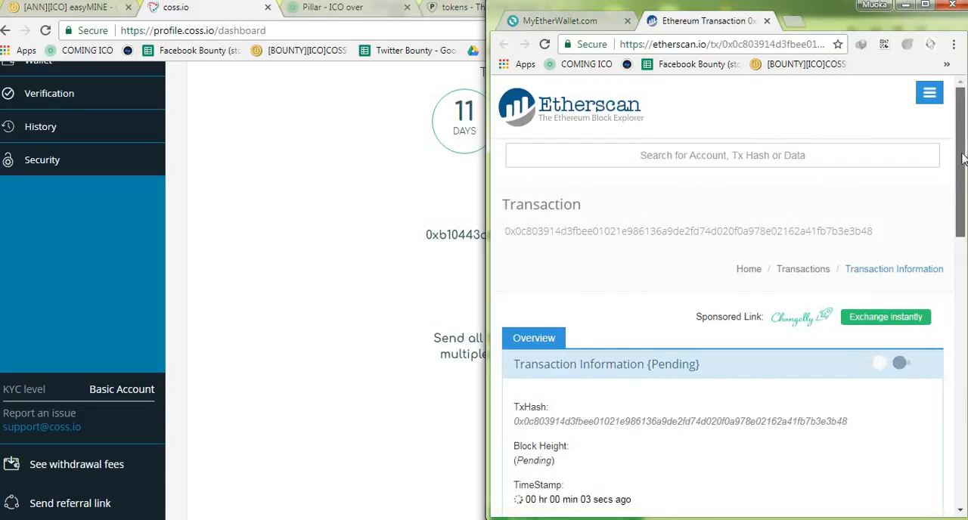
{"action": "scroll", "scroll_direction": "down", "scroll_amount": 3}
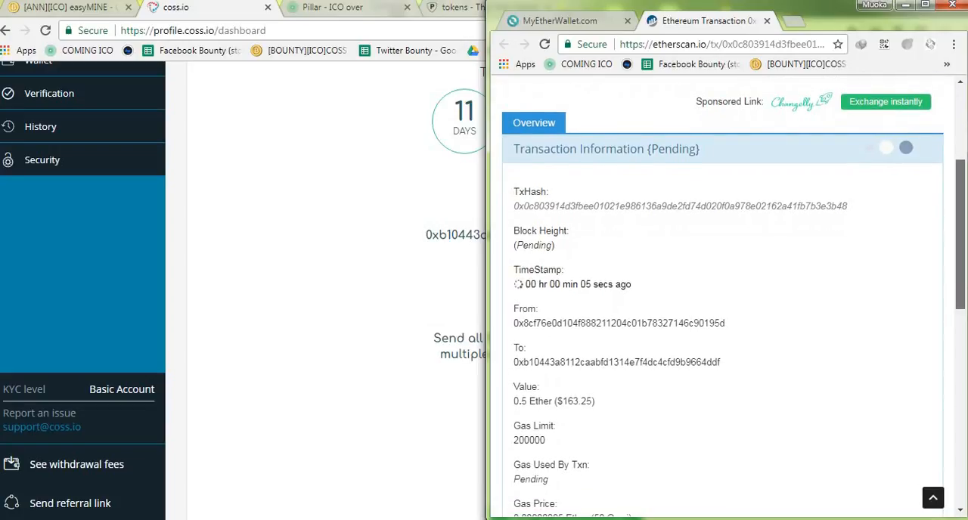
{"action": "scroll", "scroll_direction": "down", "scroll_amount": 3}
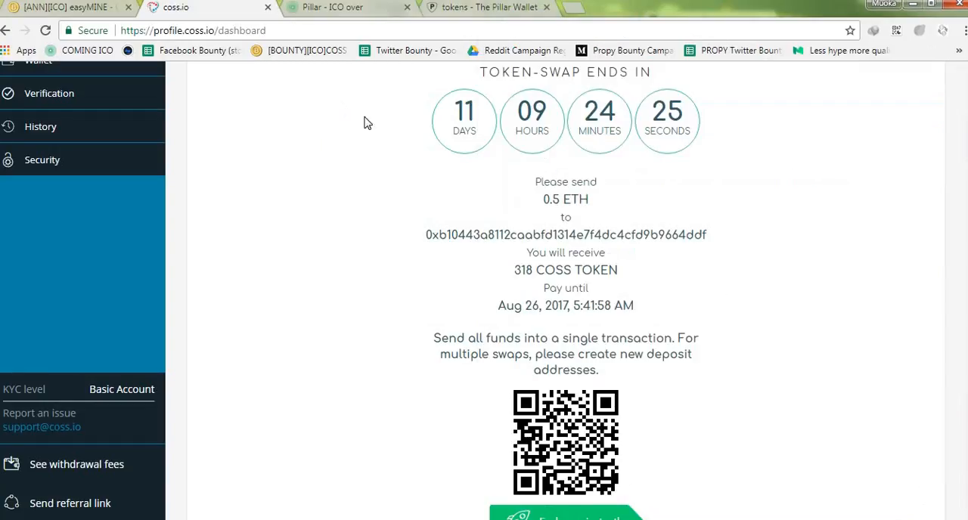
{"action": "mouse_move", "coordinate": [482, 338]}
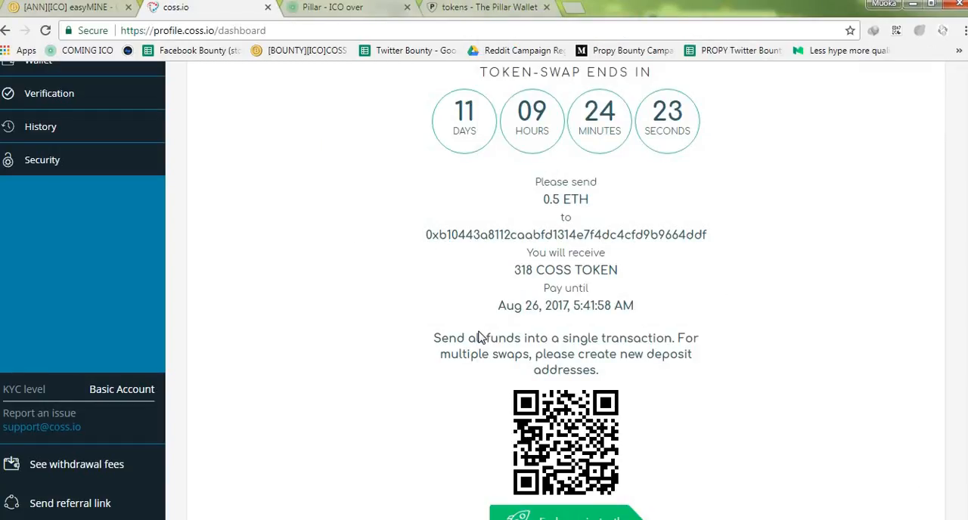
{"action": "mouse_move", "coordinate": [760, 166]}
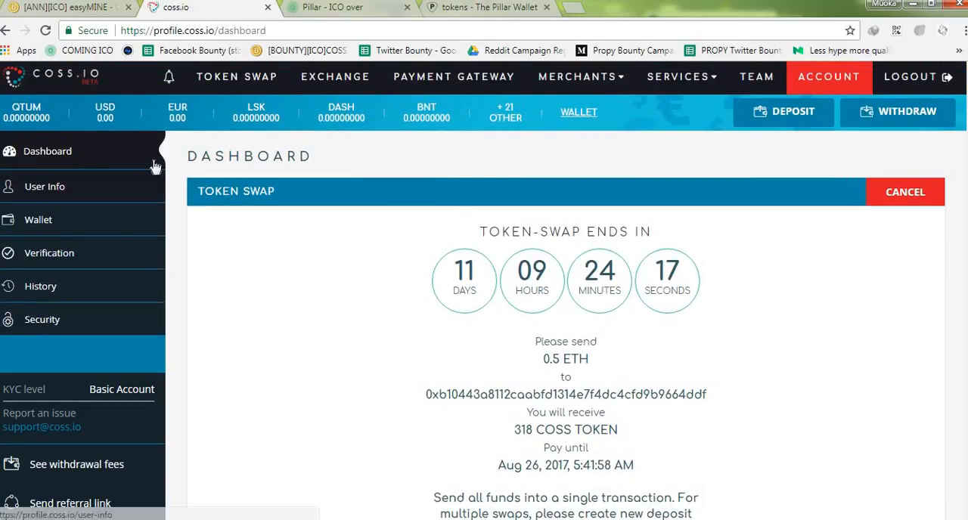
- Go from the swap dashboard to the EXCHANGE market page
{"action": "left_click", "coordinate": [334, 77]}
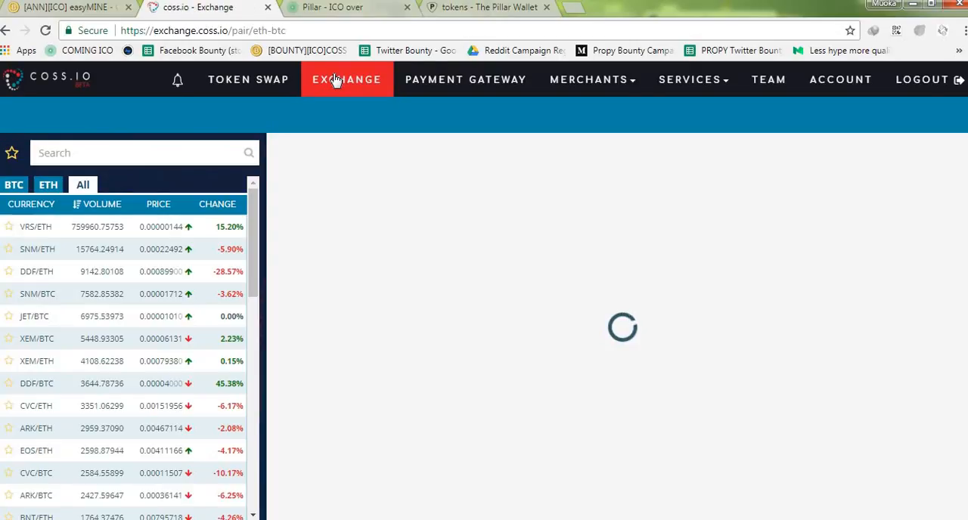
{"action": "left_click", "coordinate": [346, 80]}
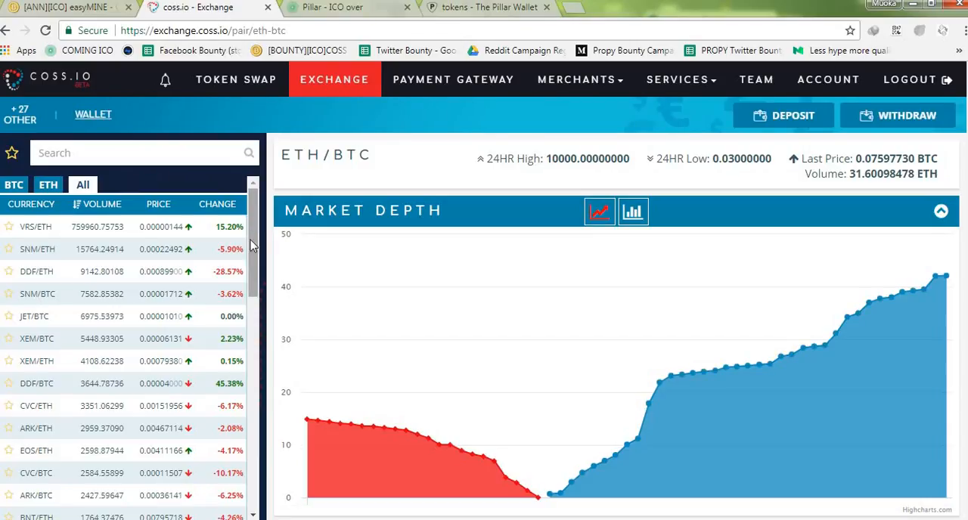
{"action": "mouse_move", "coordinate": [253, 260]}
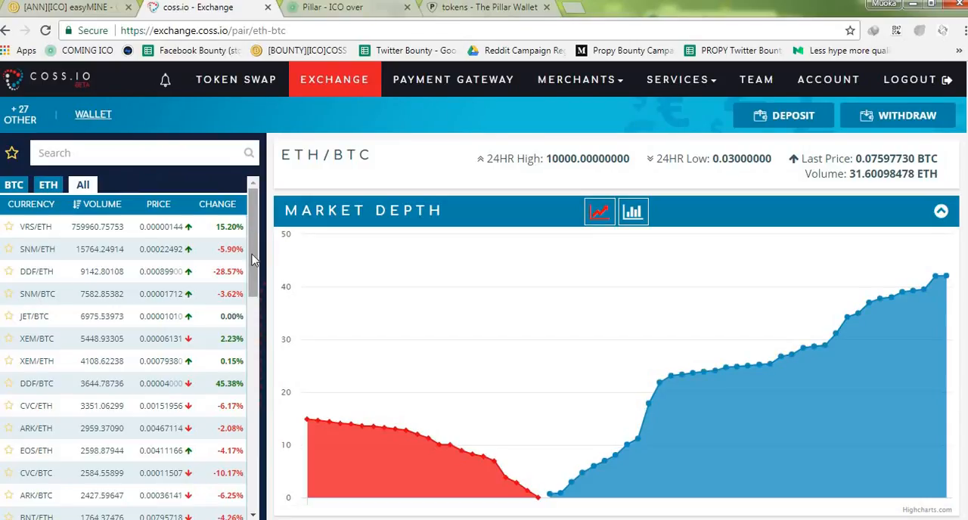
{"action": "scroll", "scroll_direction": "down", "scroll_amount": 3}
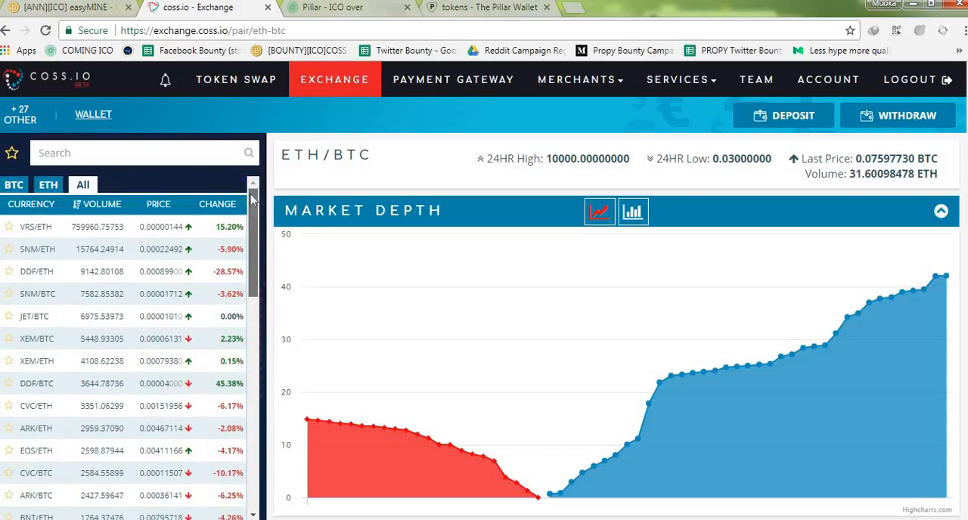
{"action": "scroll", "scroll_direction": "down", "scroll_amount": 3}
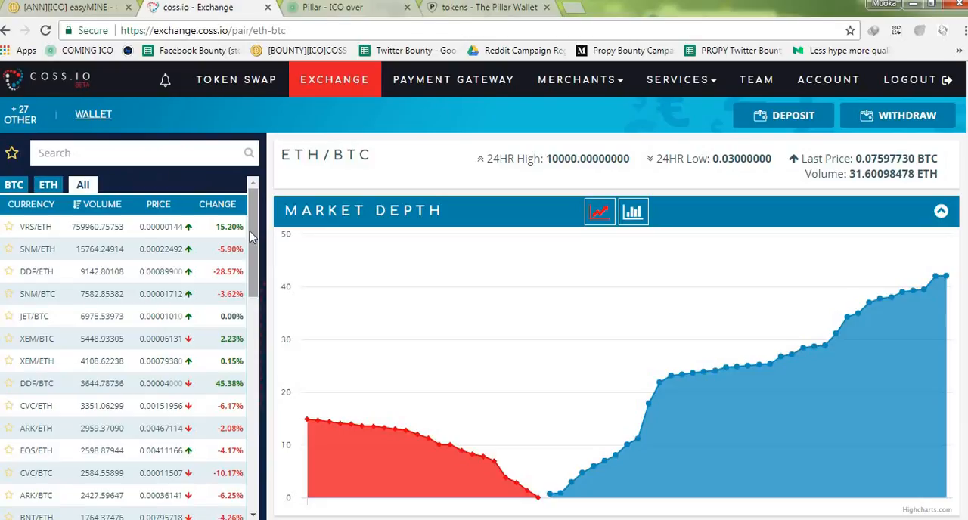
{"action": "scroll", "scroll_direction": "down", "scroll_amount": 3}
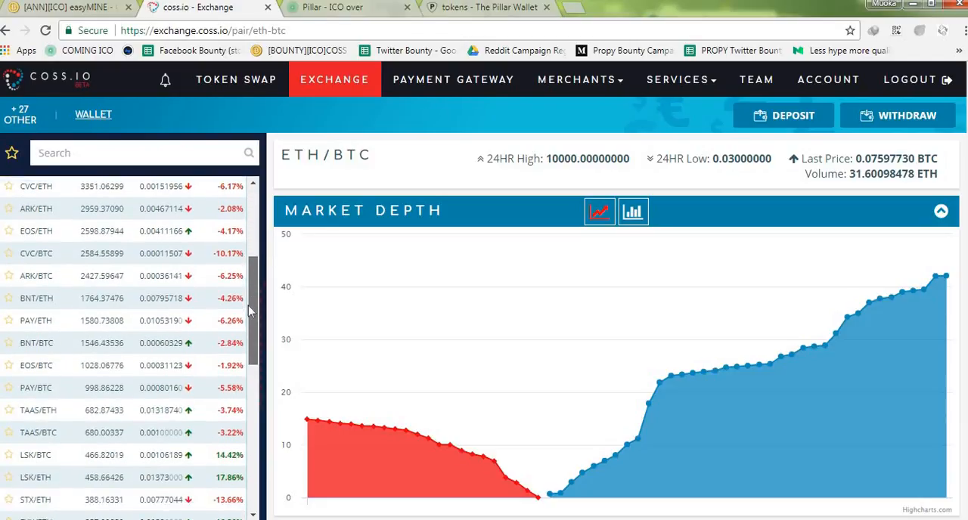
{"action": "scroll", "scroll_direction": "down", "scroll_amount": 3}
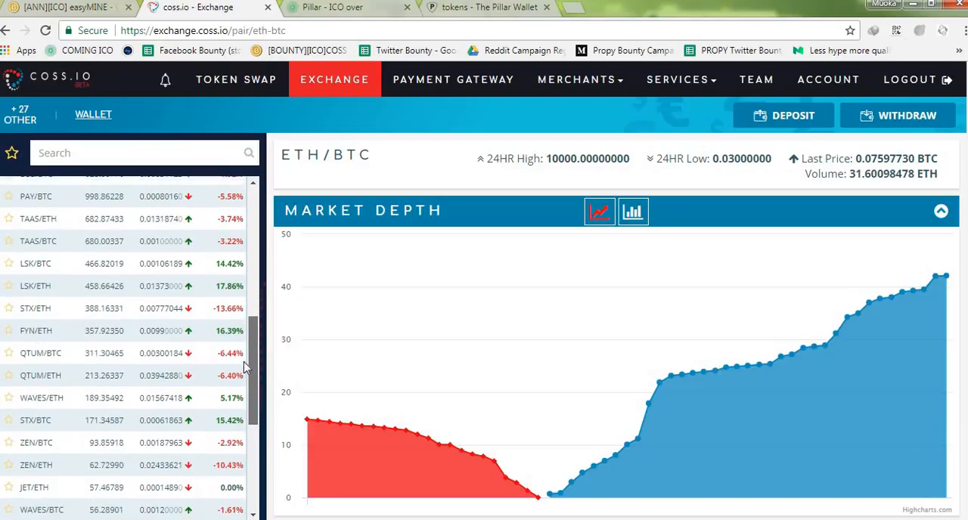
{"action": "scroll", "scroll_direction": "down", "scroll_amount": 3}
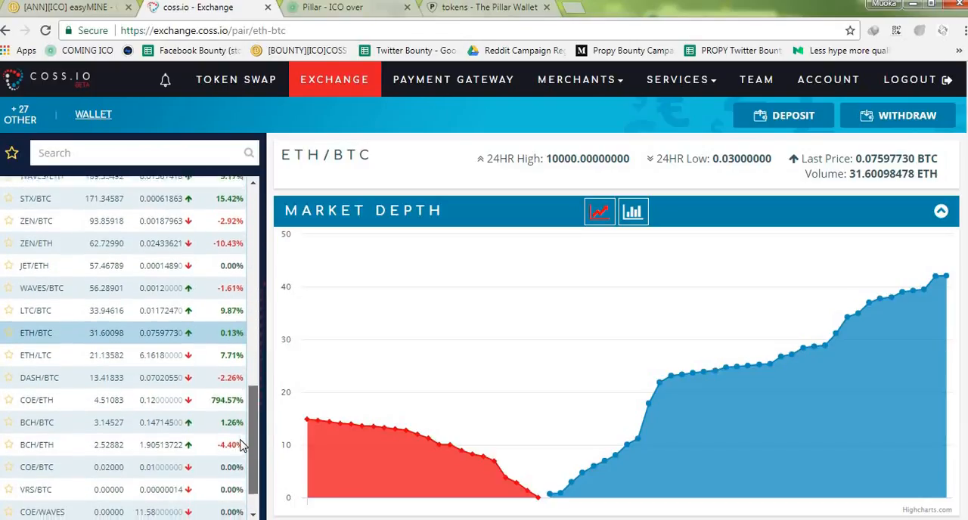
{"action": "scroll", "scroll_direction": "down", "scroll_amount": 3}
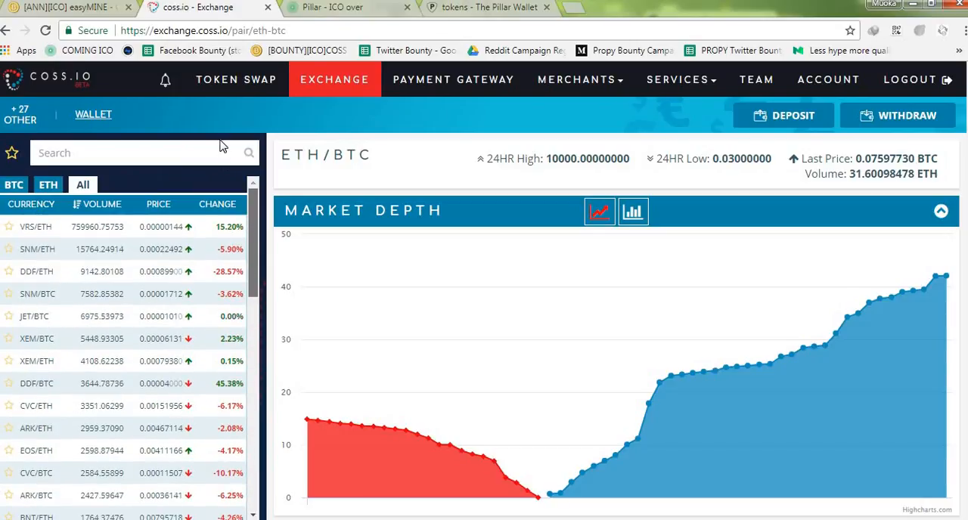
{"action": "left_click", "coordinate": [236, 79]}
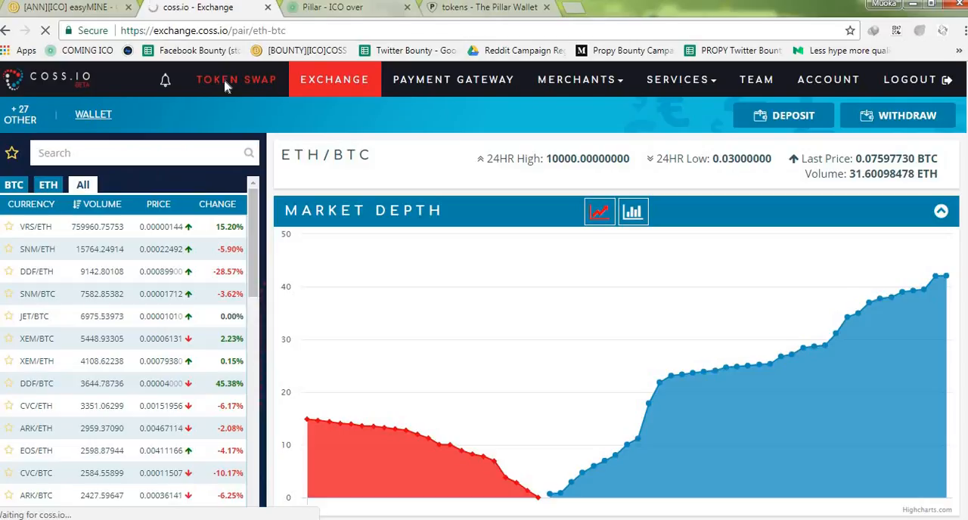
- Go via TOKEN SWAP to ACCOUNT and scroll to the Account section showing 0 COSS
{"action": "left_click", "coordinate": [236, 80]}
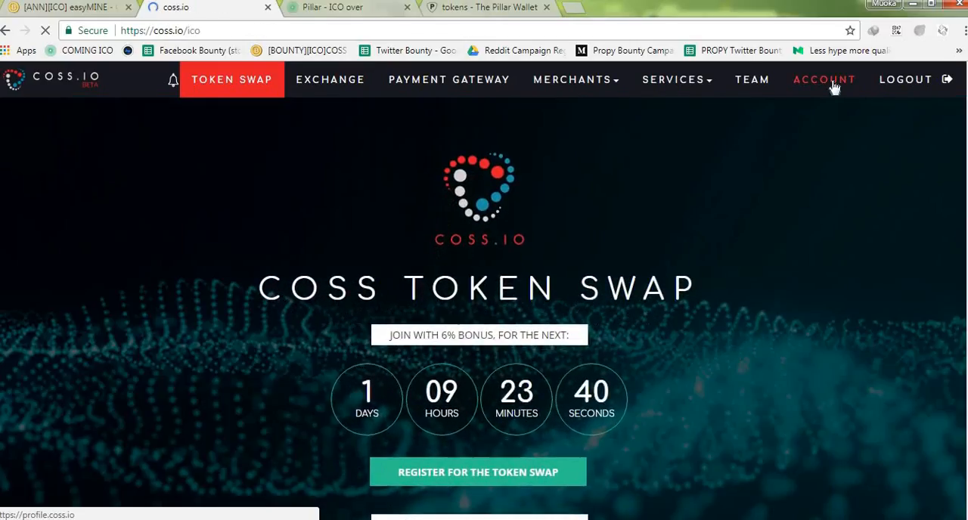
{"action": "left_click", "coordinate": [823, 79]}
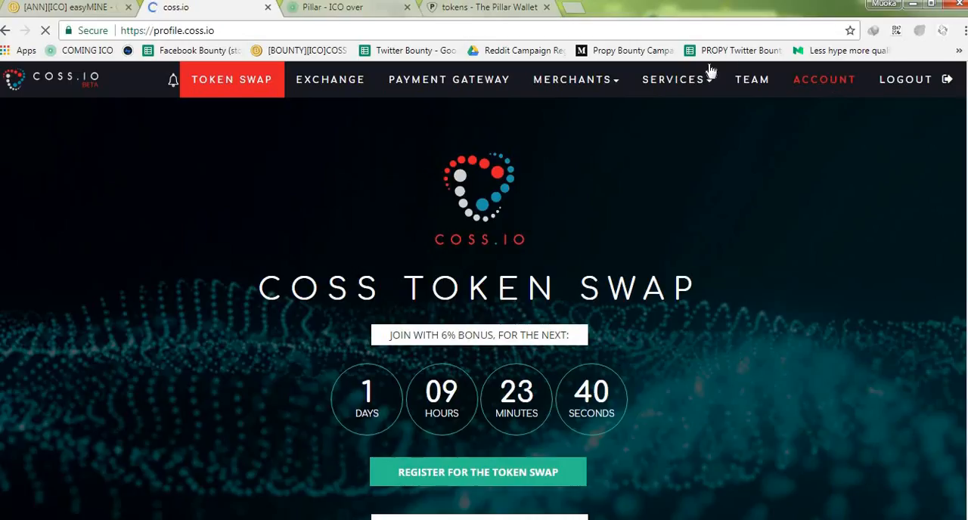
{"action": "left_click", "coordinate": [824, 79]}
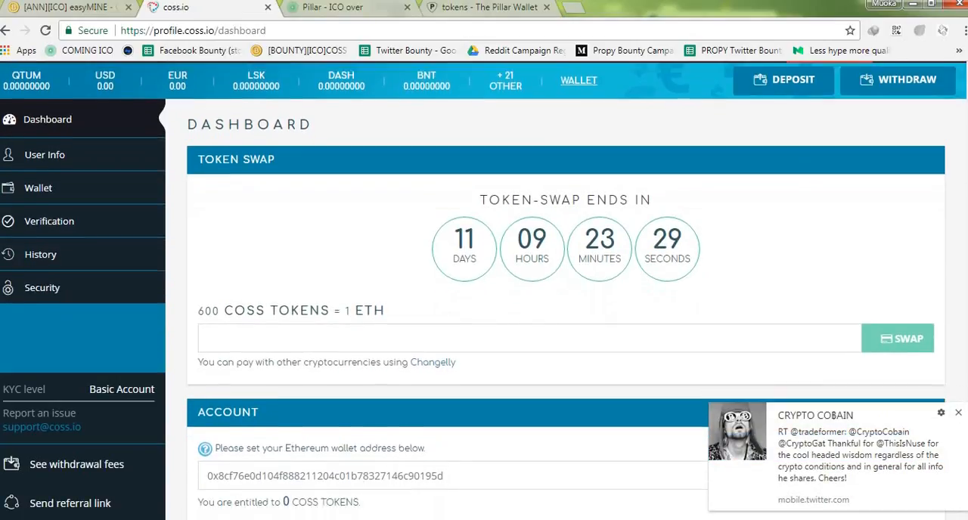
{"action": "scroll", "scroll_direction": "down", "scroll_amount": 3}
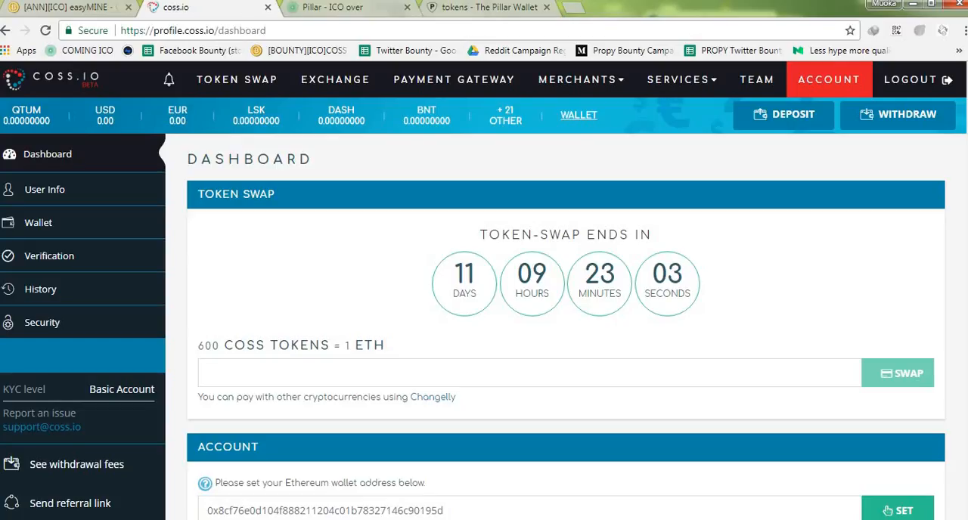
{"action": "scroll", "scroll_direction": "down", "scroll_amount": 3}
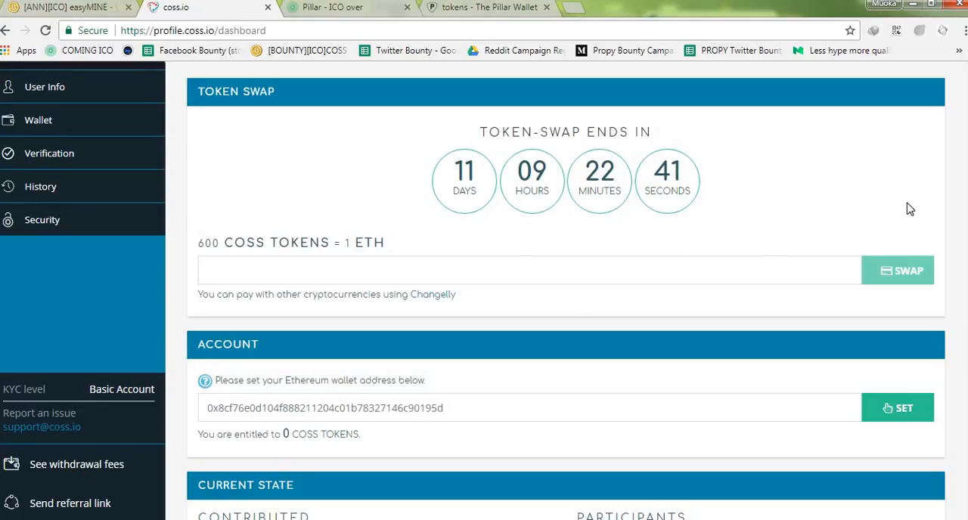
{"action": "mouse_move", "coordinate": [953, 225]}
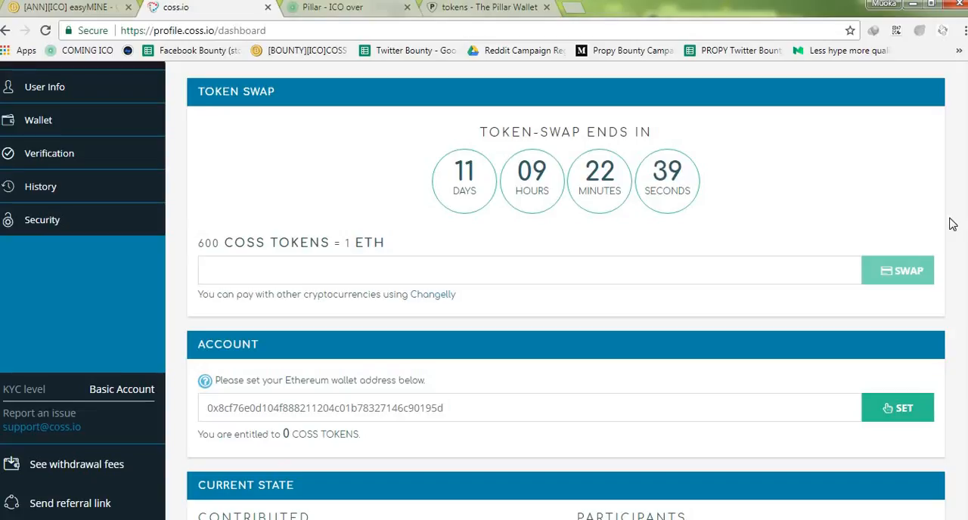
{"action": "scroll", "scroll_direction": "down", "scroll_amount": 3}
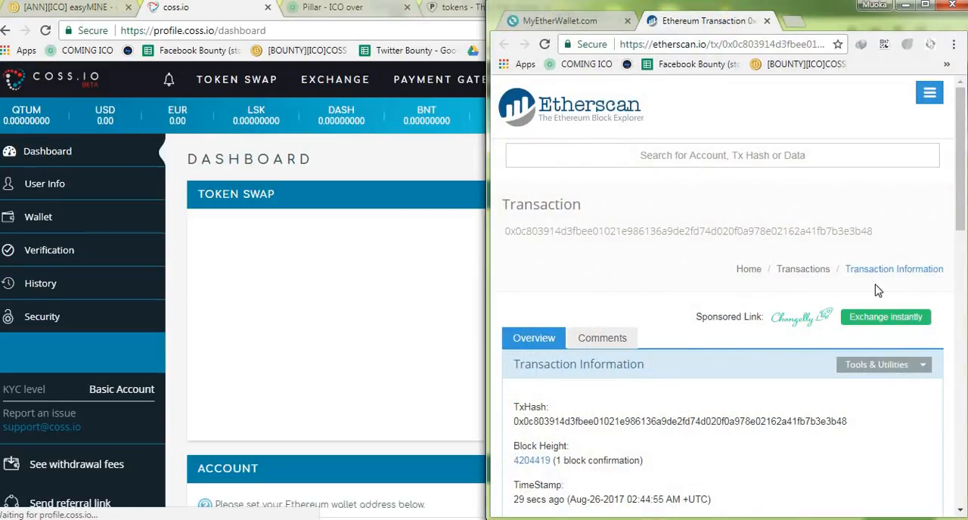
- Scroll Etherscan's transaction page to confirm 0.5 Ether in block 4204419
{"action": "scroll", "scroll_direction": "down", "scroll_amount": 3}
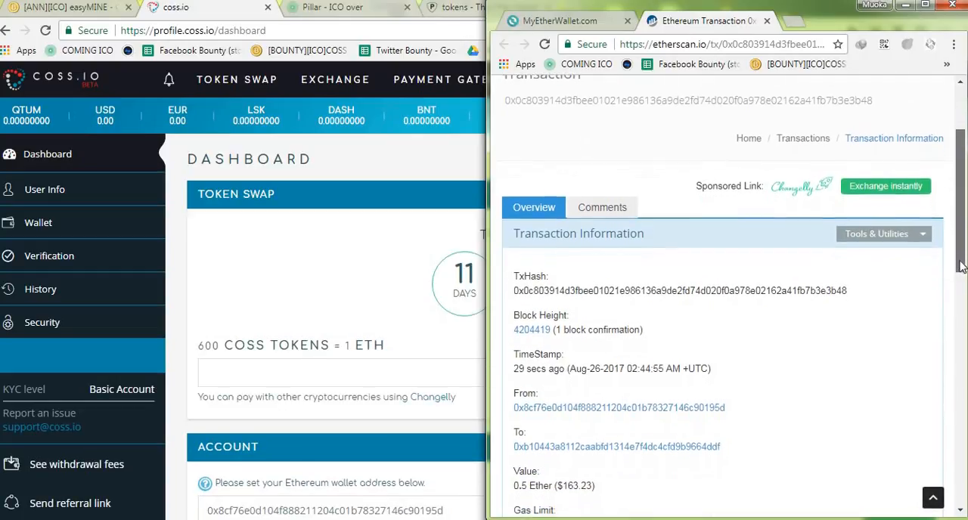
{"action": "scroll", "scroll_direction": "down", "scroll_amount": 3}
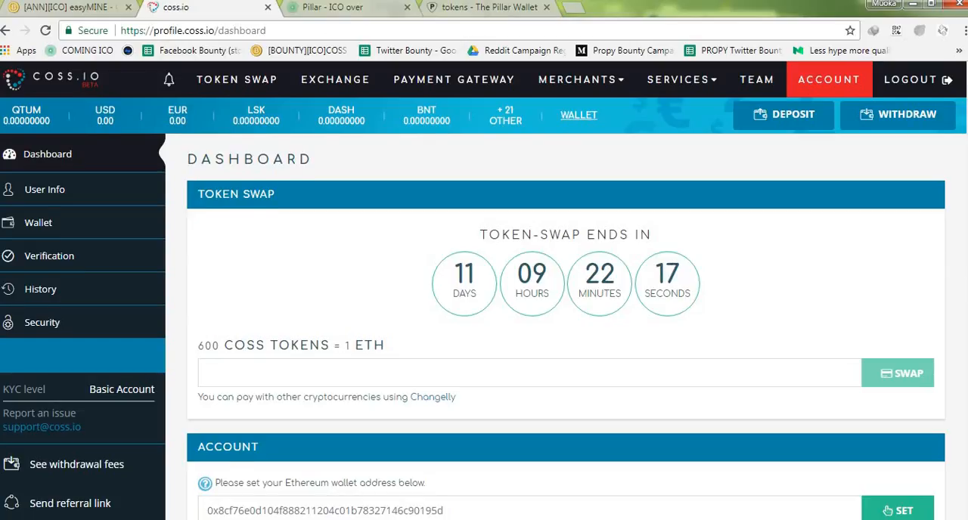
- Scroll down the COSS.io dashboard to the Account section showing 318 COSS tokens entitled
{"action": "scroll", "scroll_direction": "down", "scroll_amount": 3}
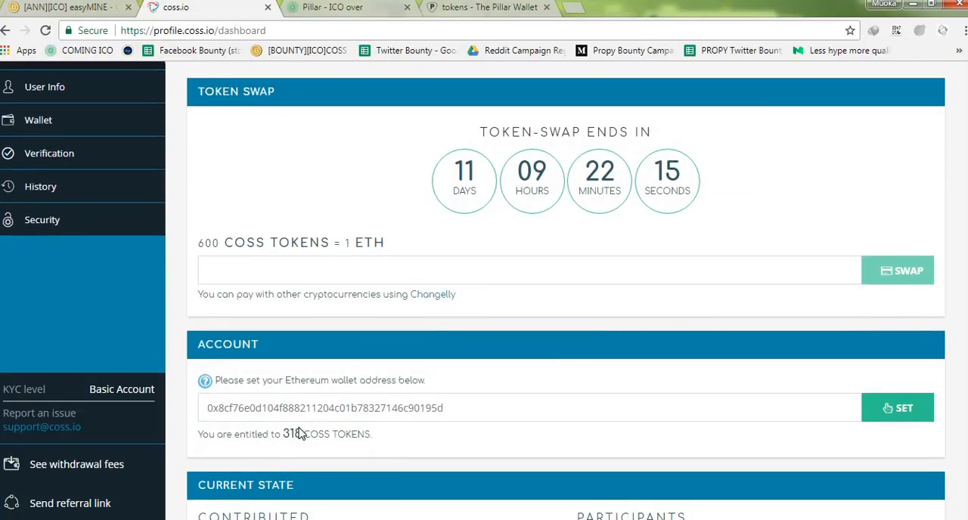